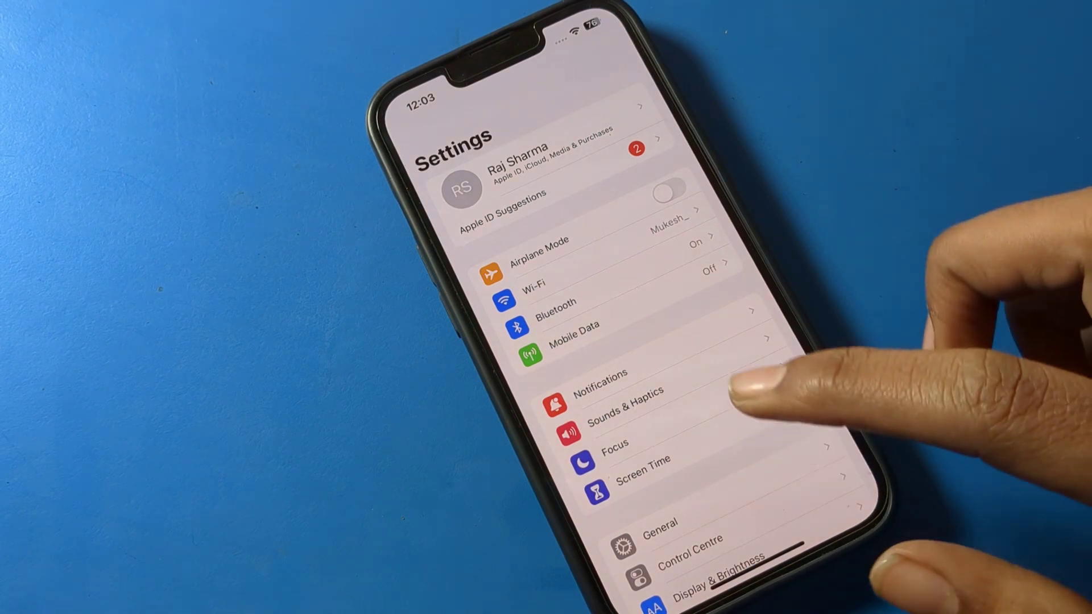
# Swipe across the home screen pages to the one with WhatsApp, Gmail and YouTube
pyautogui.click(624, 409)
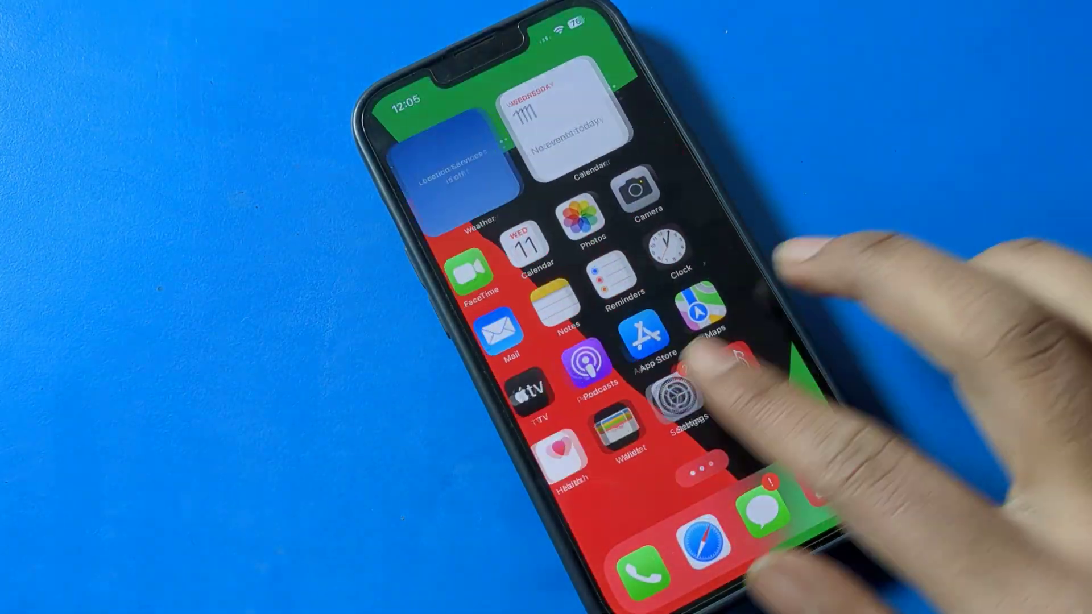
pyautogui.hscroll(-3)
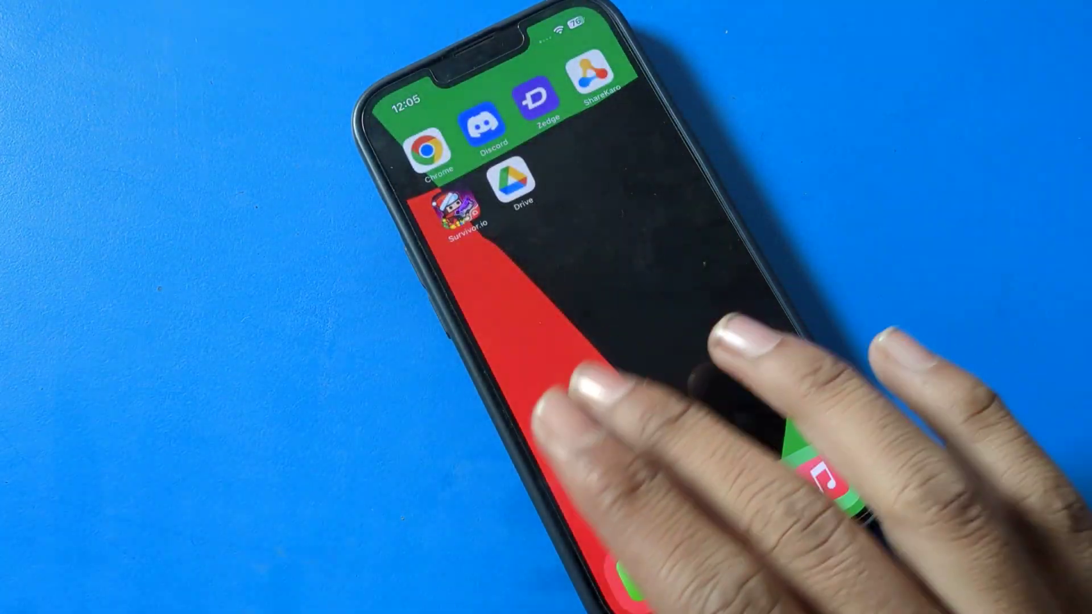
pyautogui.hscroll(-3)
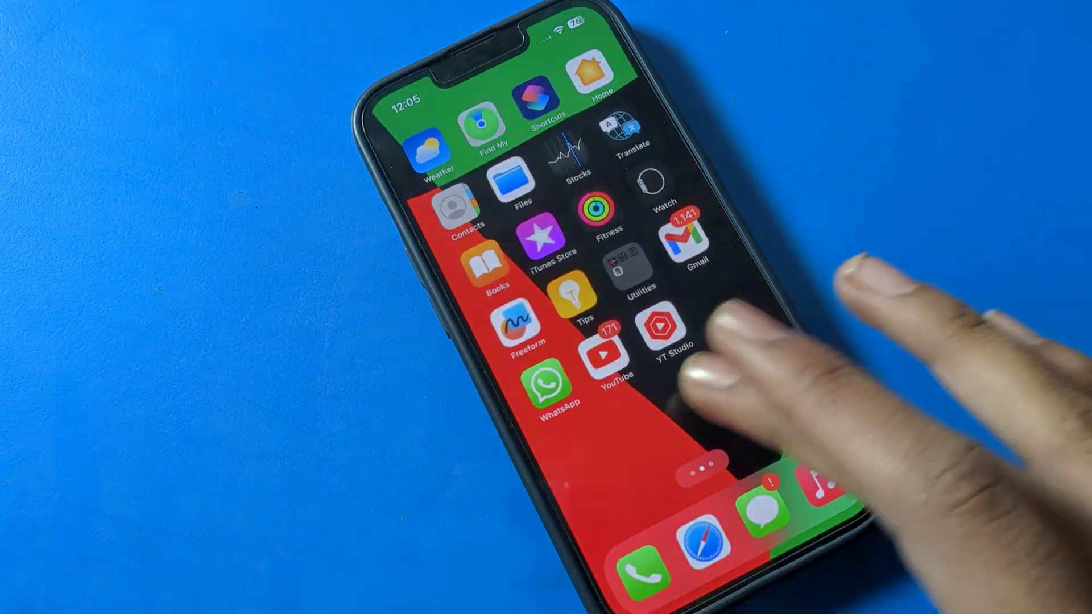